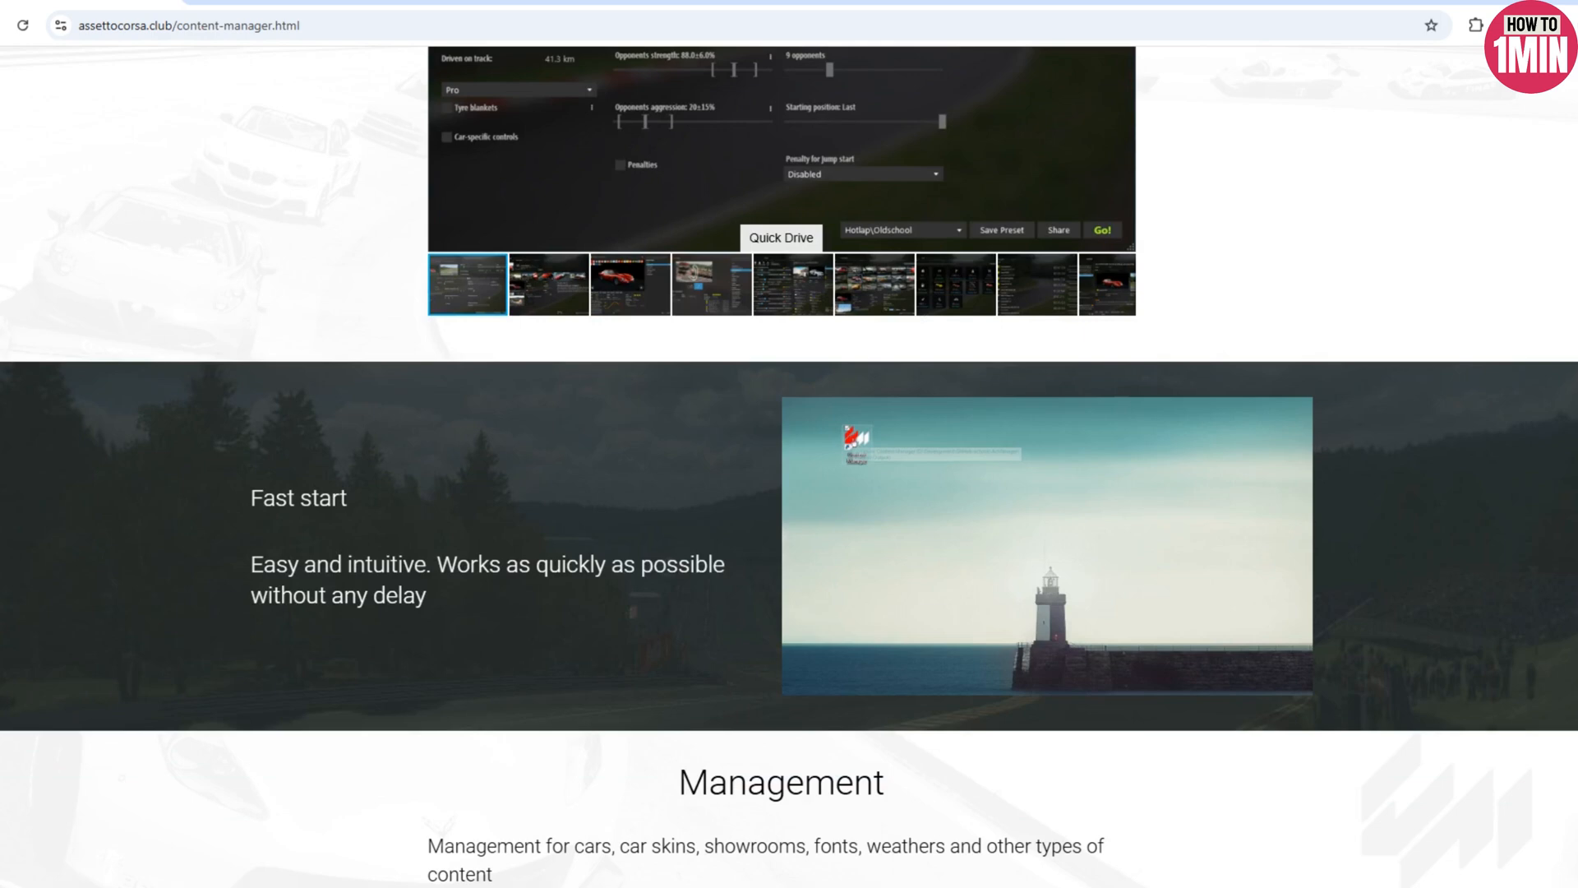
scroll(down, 3)
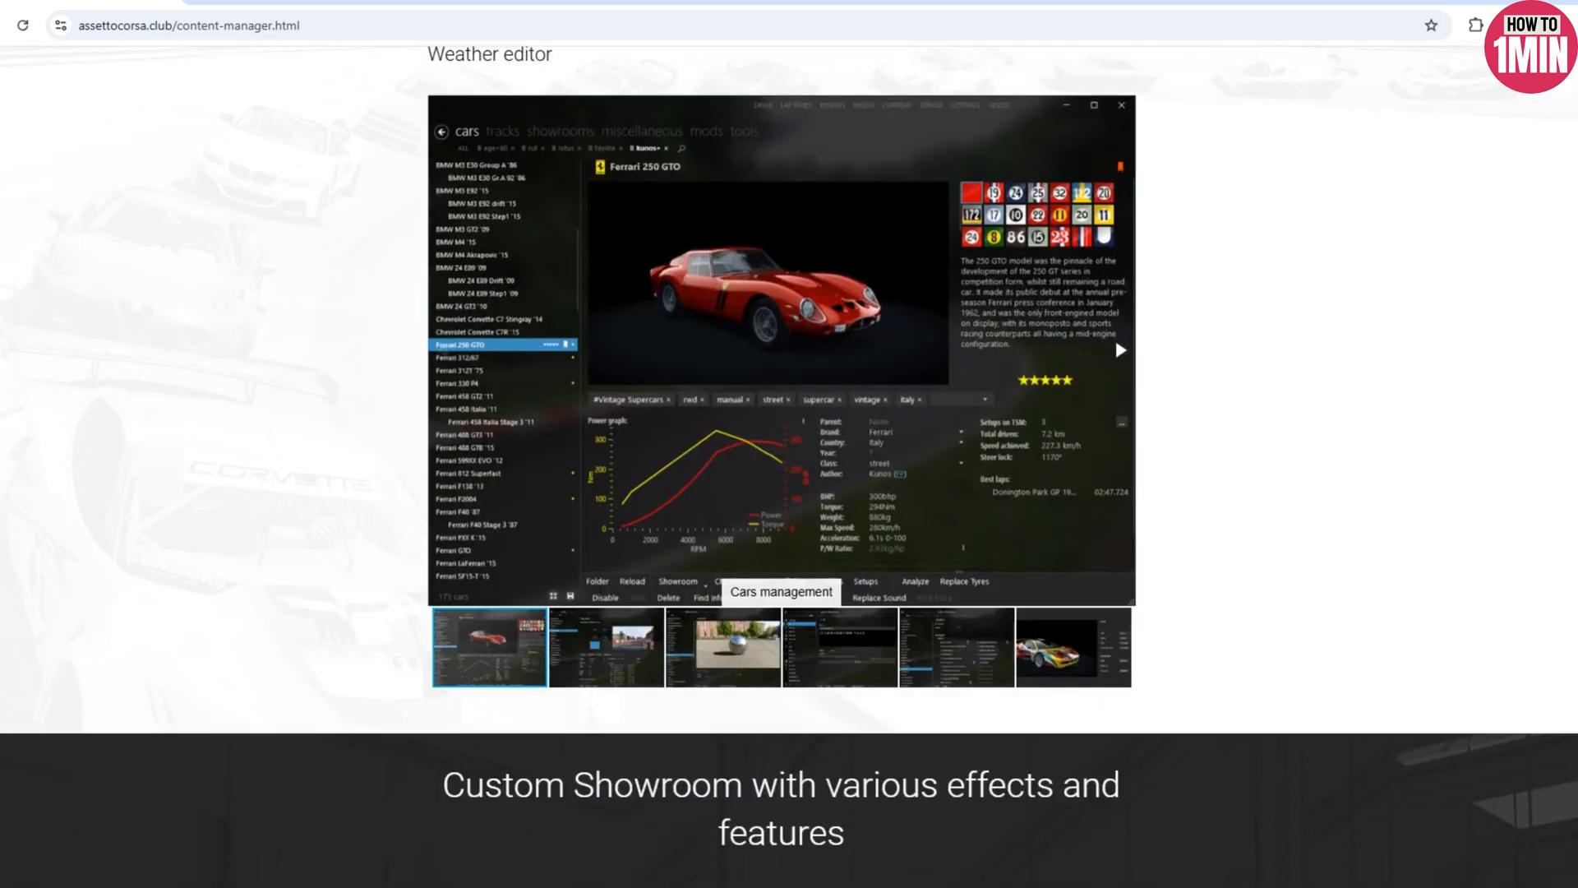